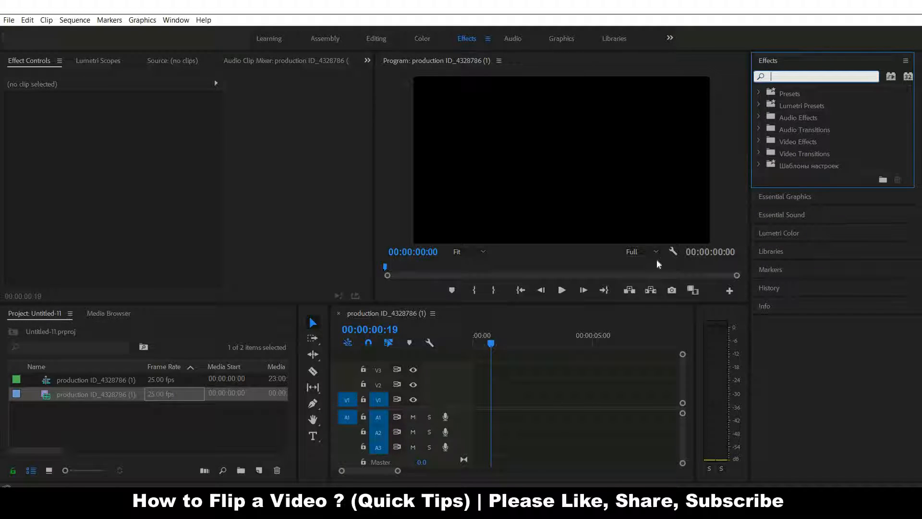
Place the beach landscape clip onto the V1/A1 tracks and scrub to preview an earlier frame
left_click(526, 347)
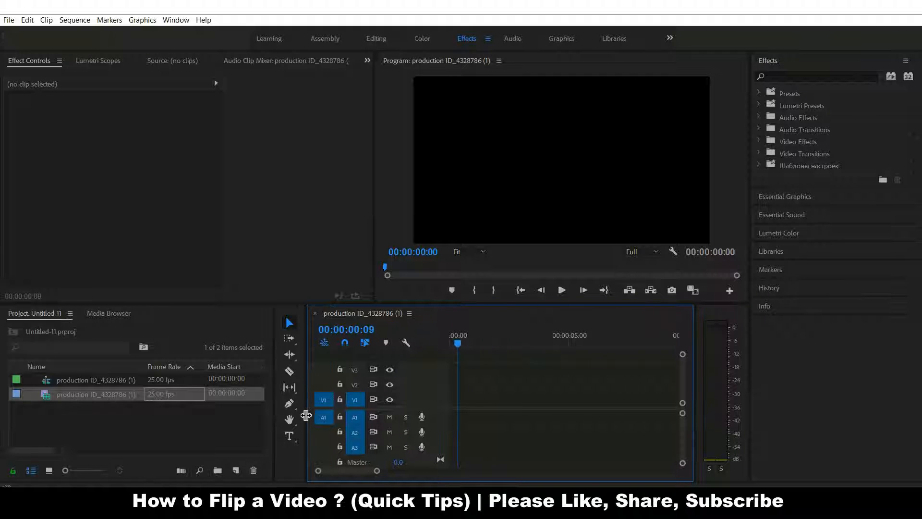
mouse_move(323, 400)
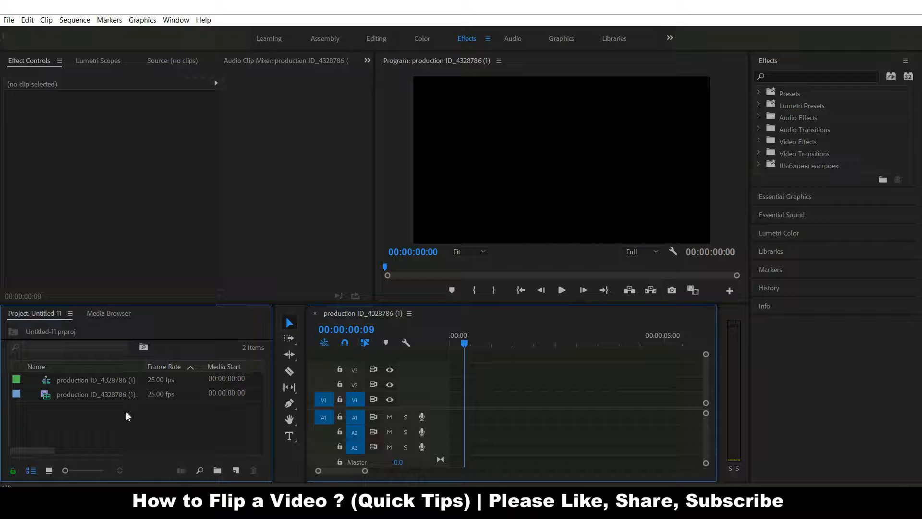
left_click(96, 394)
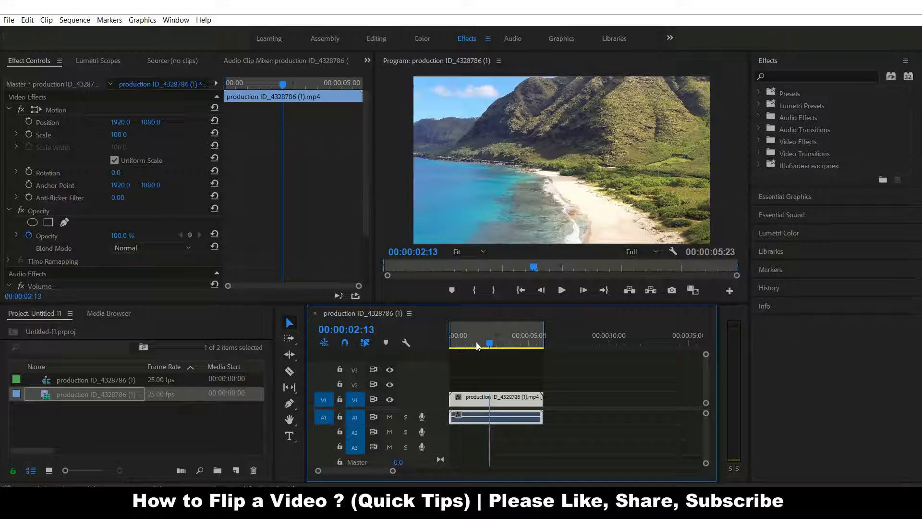
left_click(507, 344)
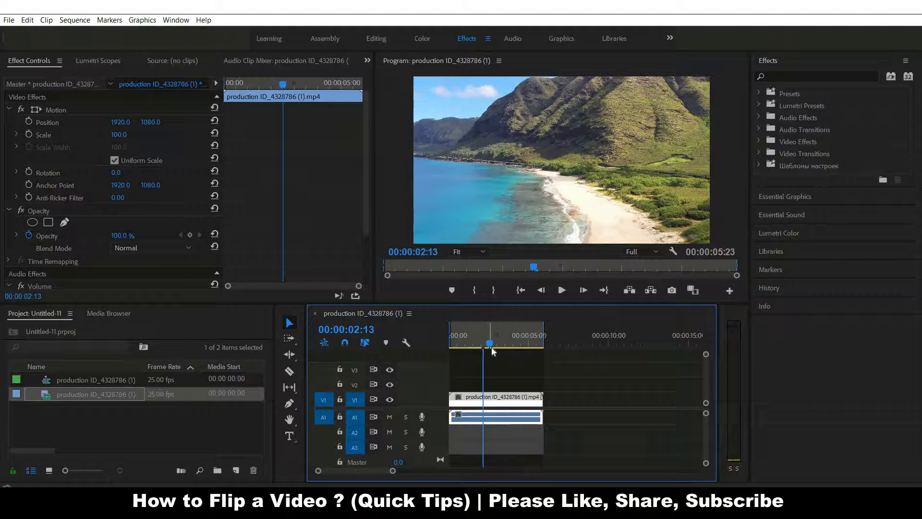
left_click_drag(490, 343, 475, 343)
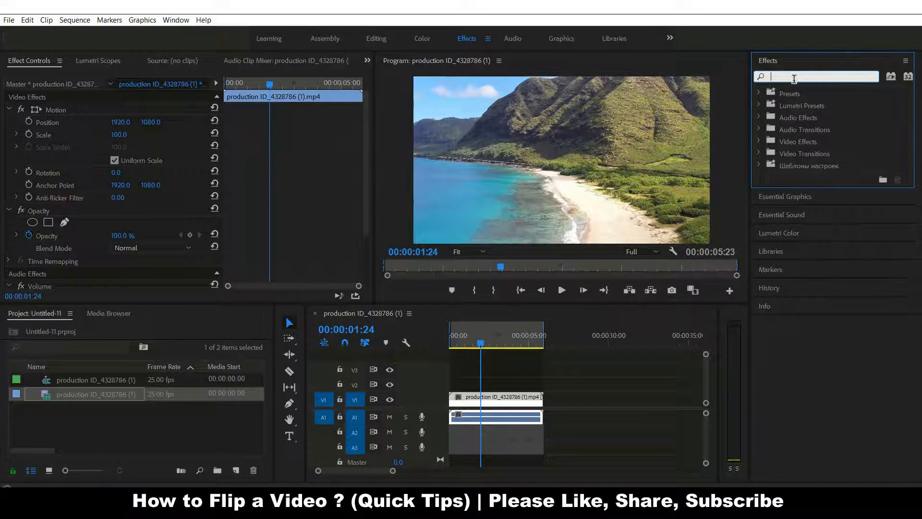
Search the Effects panel for 'flip' to surface Horizontal Flip and Vertical Flip
type("flip")
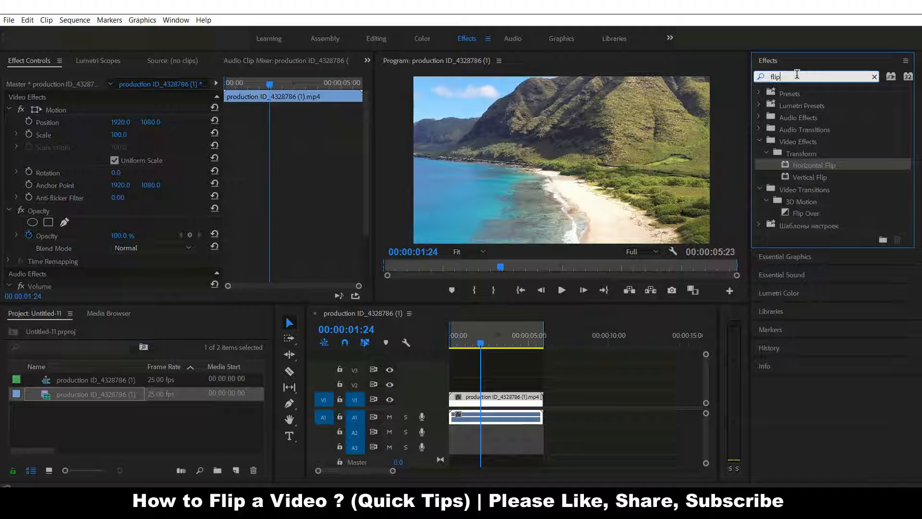
mouse_move(810, 177)
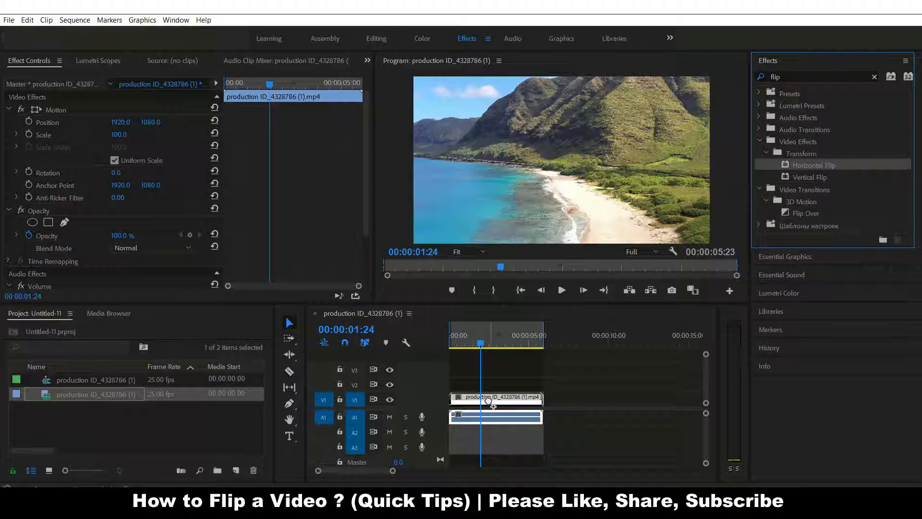
Drop Horizontal Flip onto the beach clip and return the playhead to its start
left_click_drag(815, 165, 496, 399)
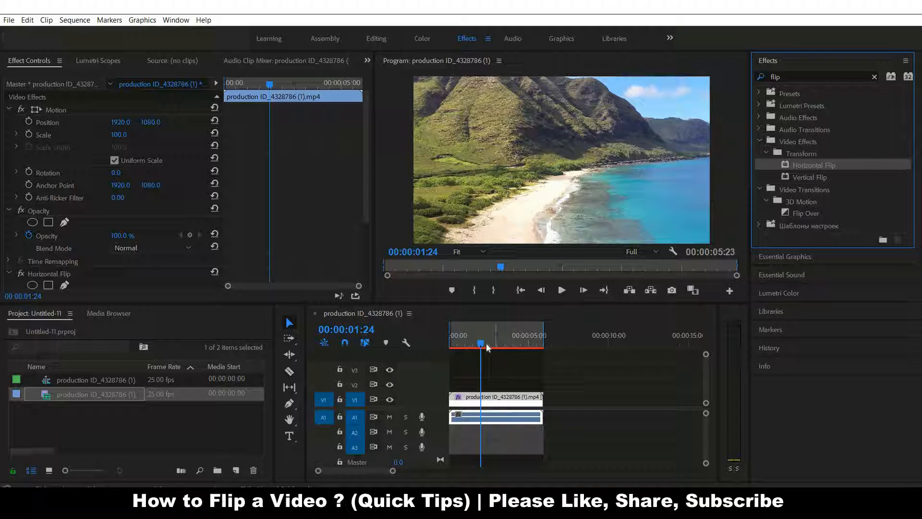
left_click(498, 347)
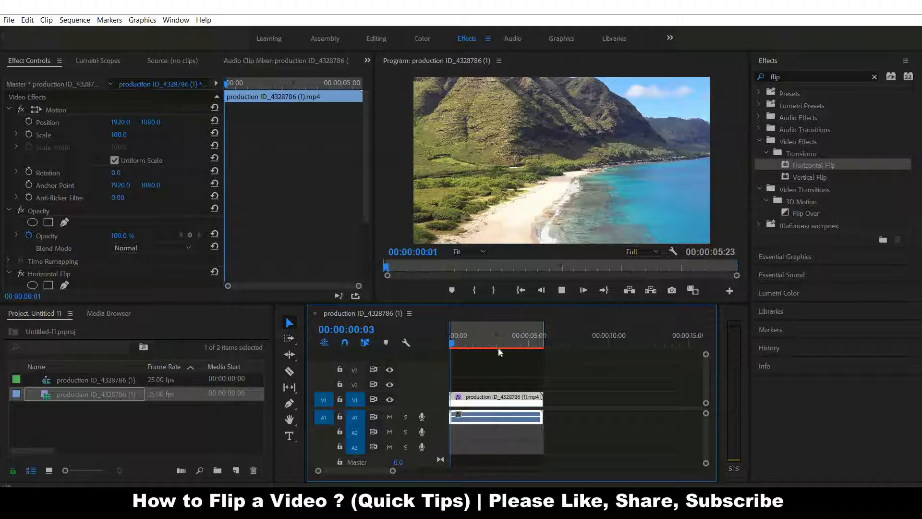
left_click(480, 352)
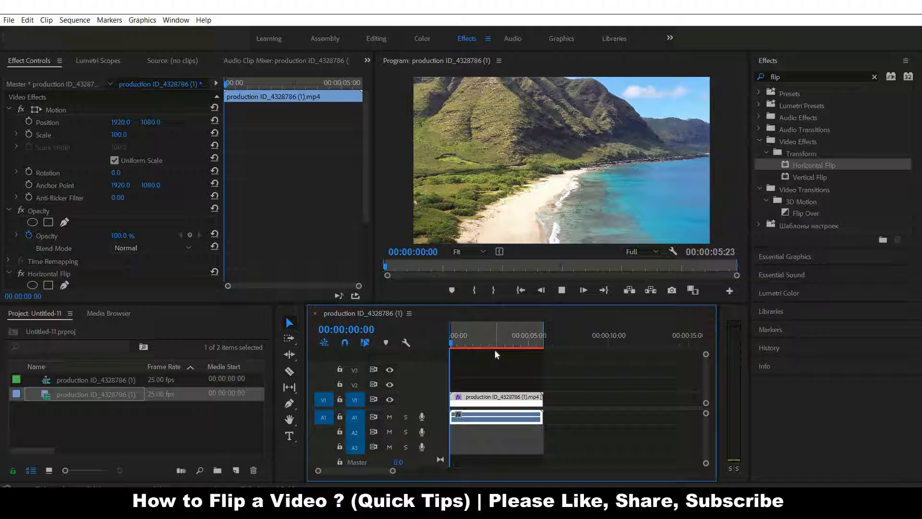
left_click(465, 335)
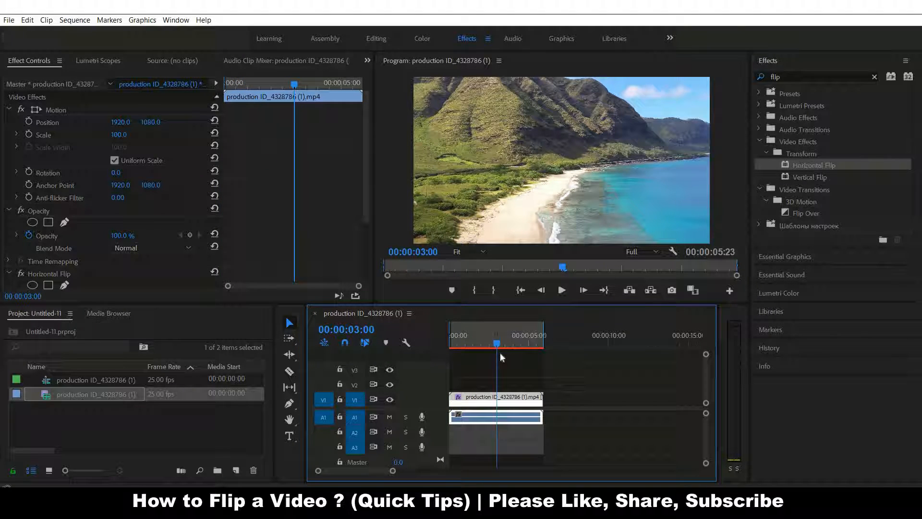
left_click_drag(497, 341, 480, 341)
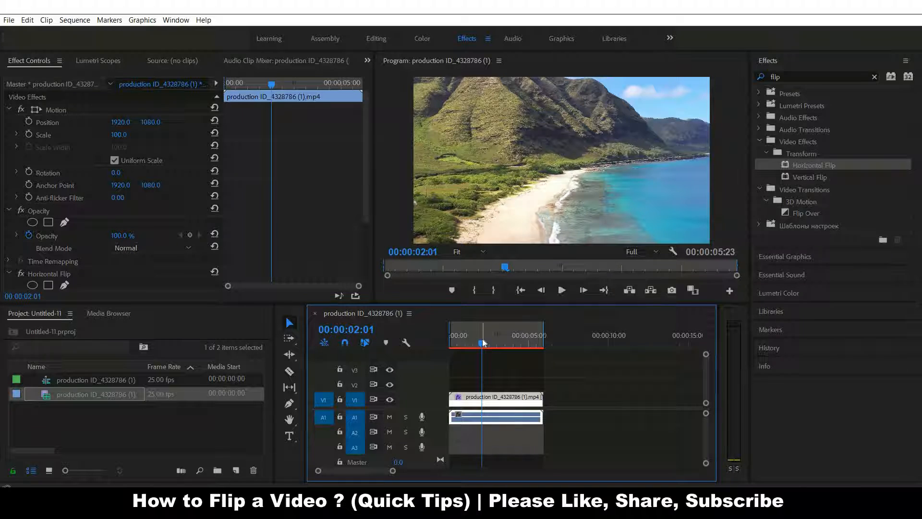
left_click(482, 344)
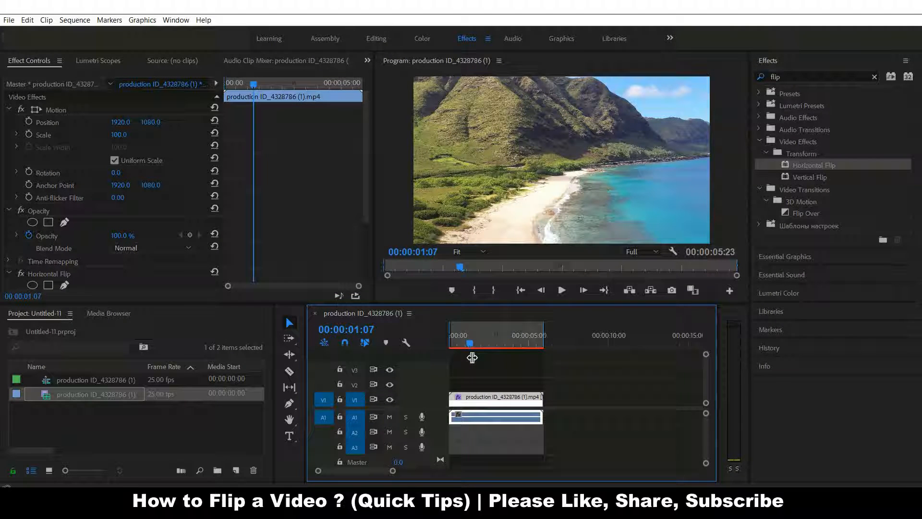
left_click_drag(460, 344, 480, 344)
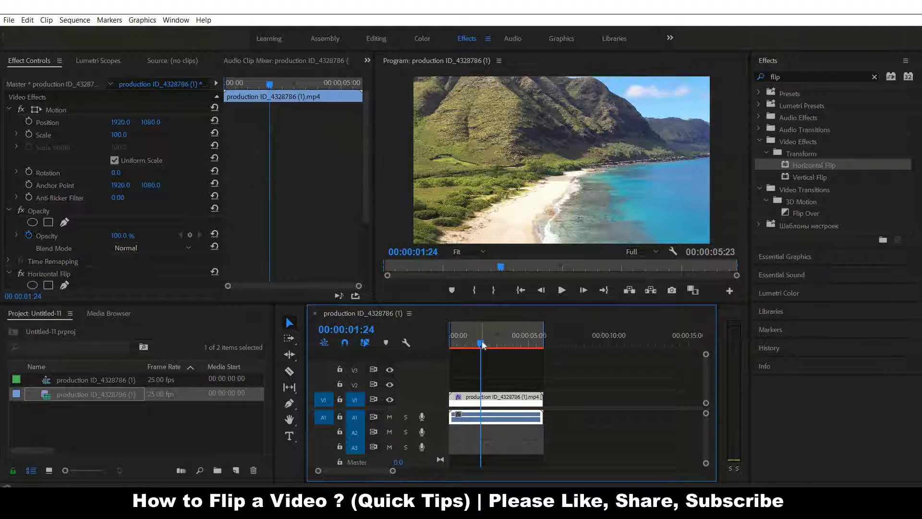